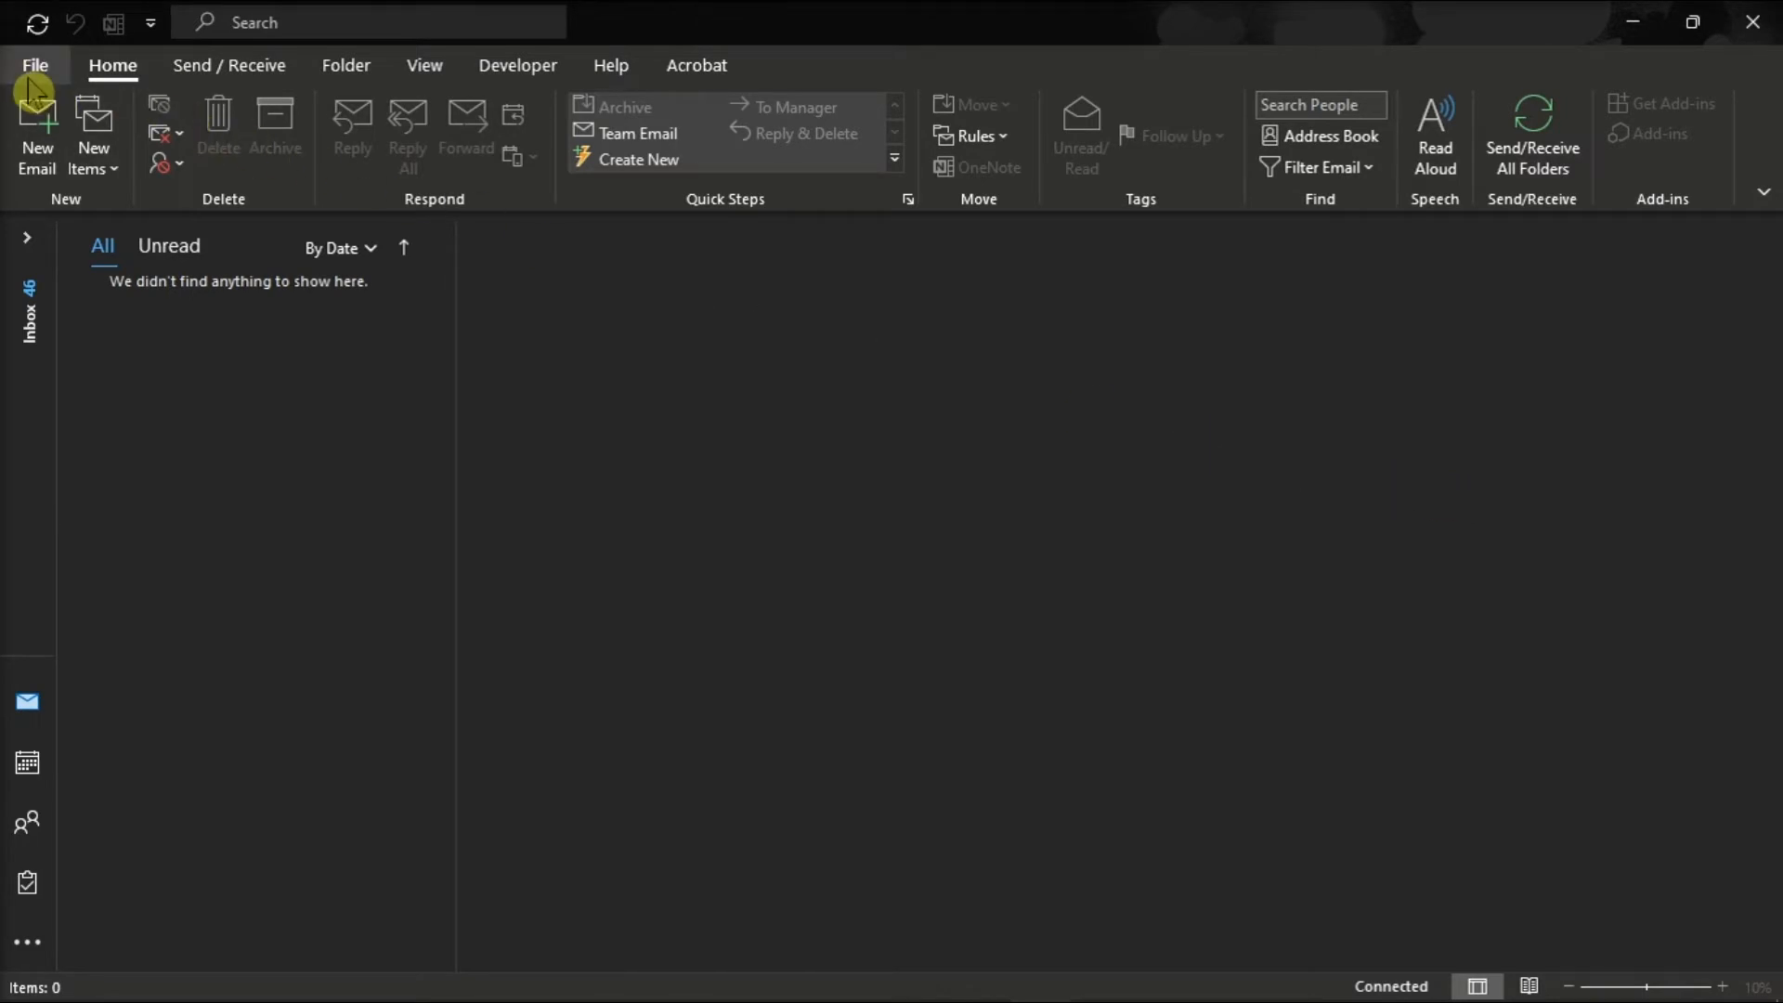
Open Outlook Options from the File backstage menu.
click(36, 64)
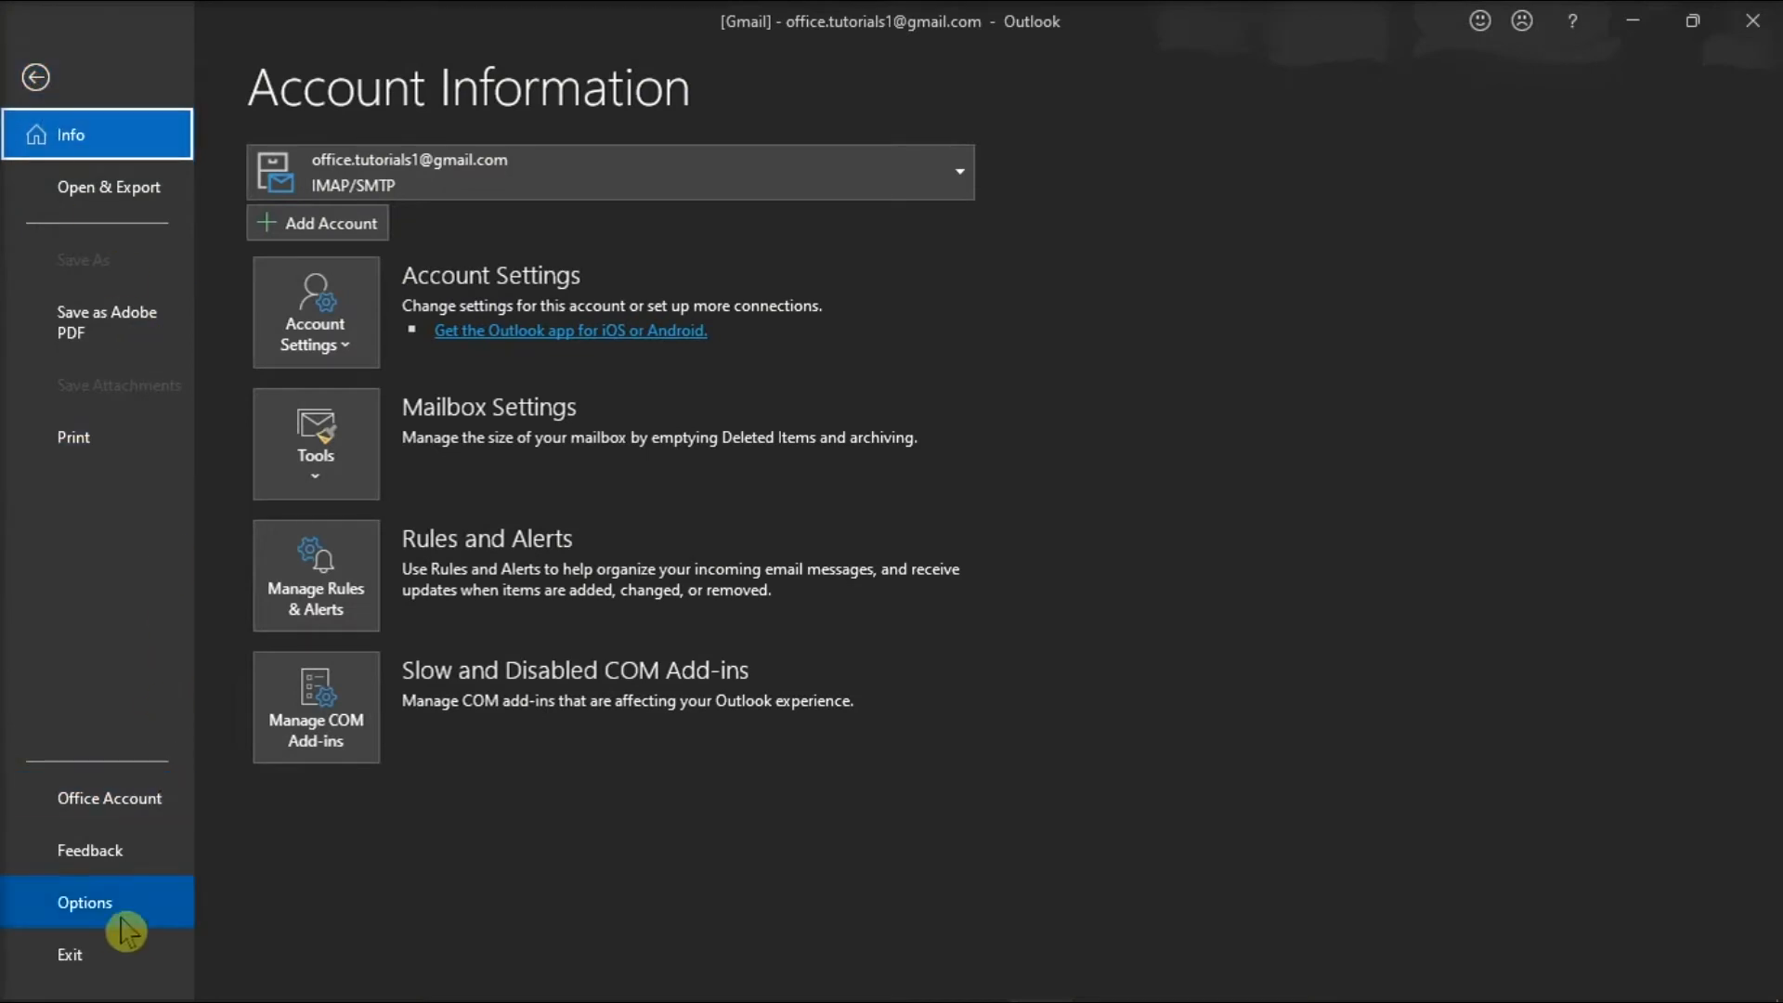
click(73, 901)
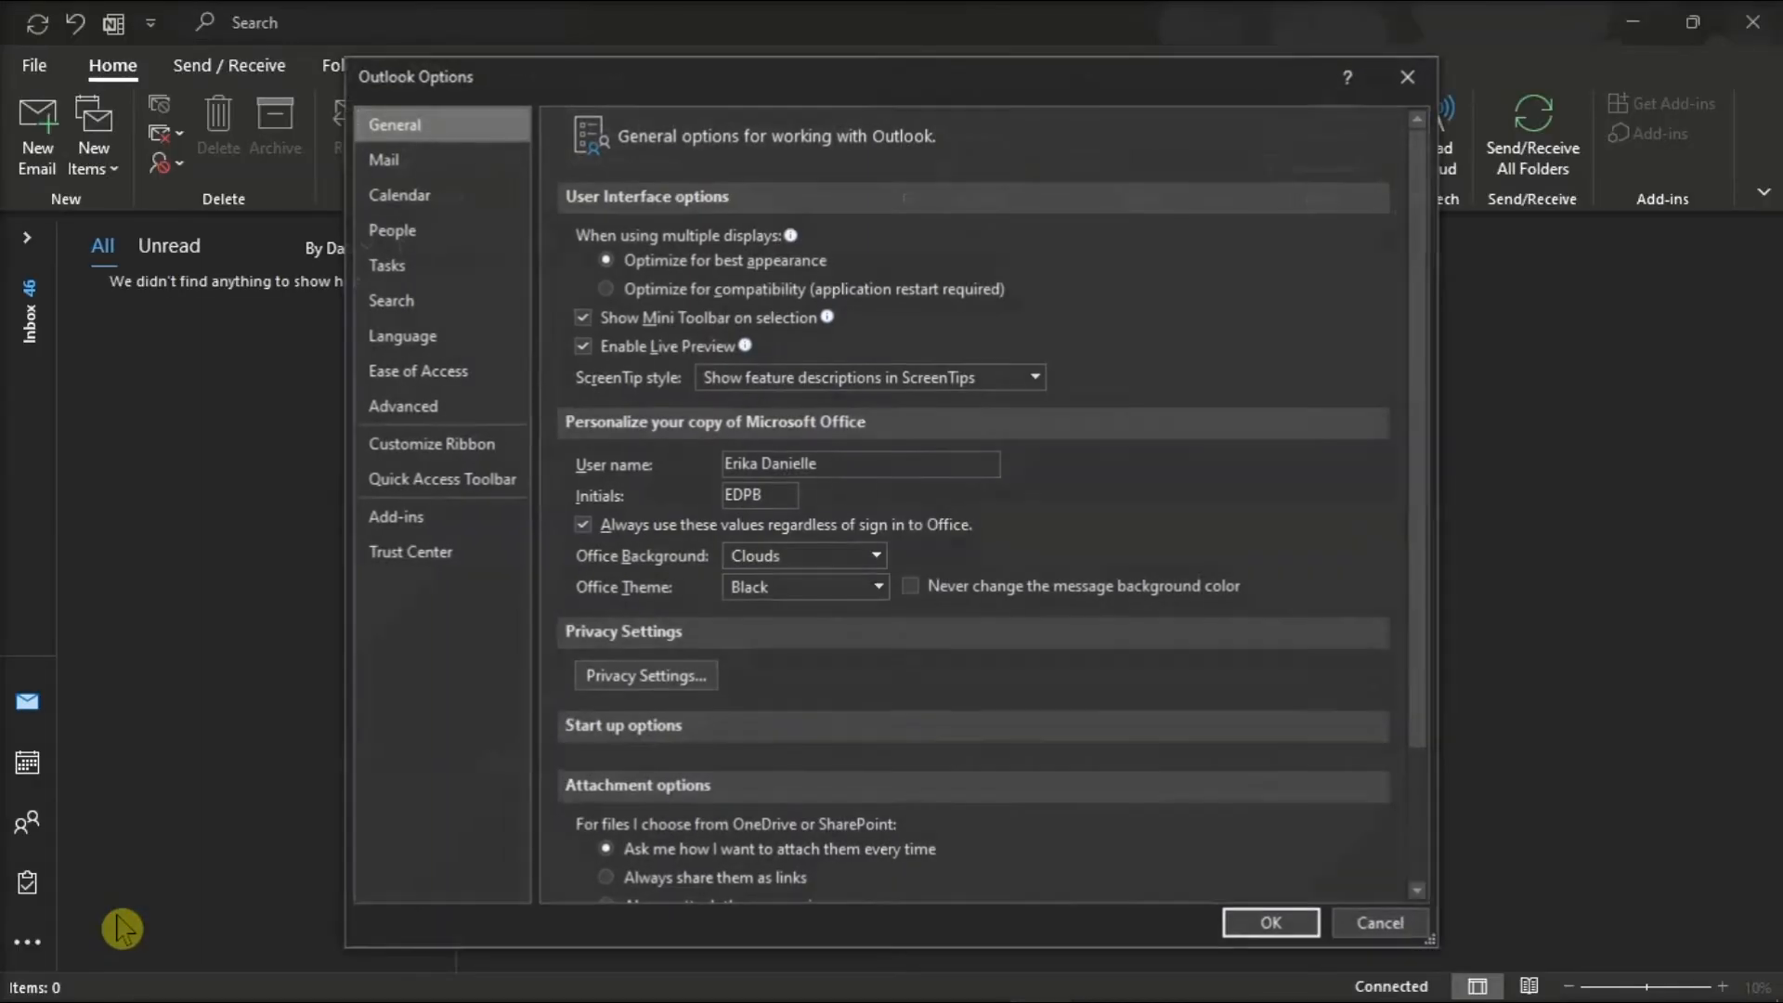
mouse_move(396, 264)
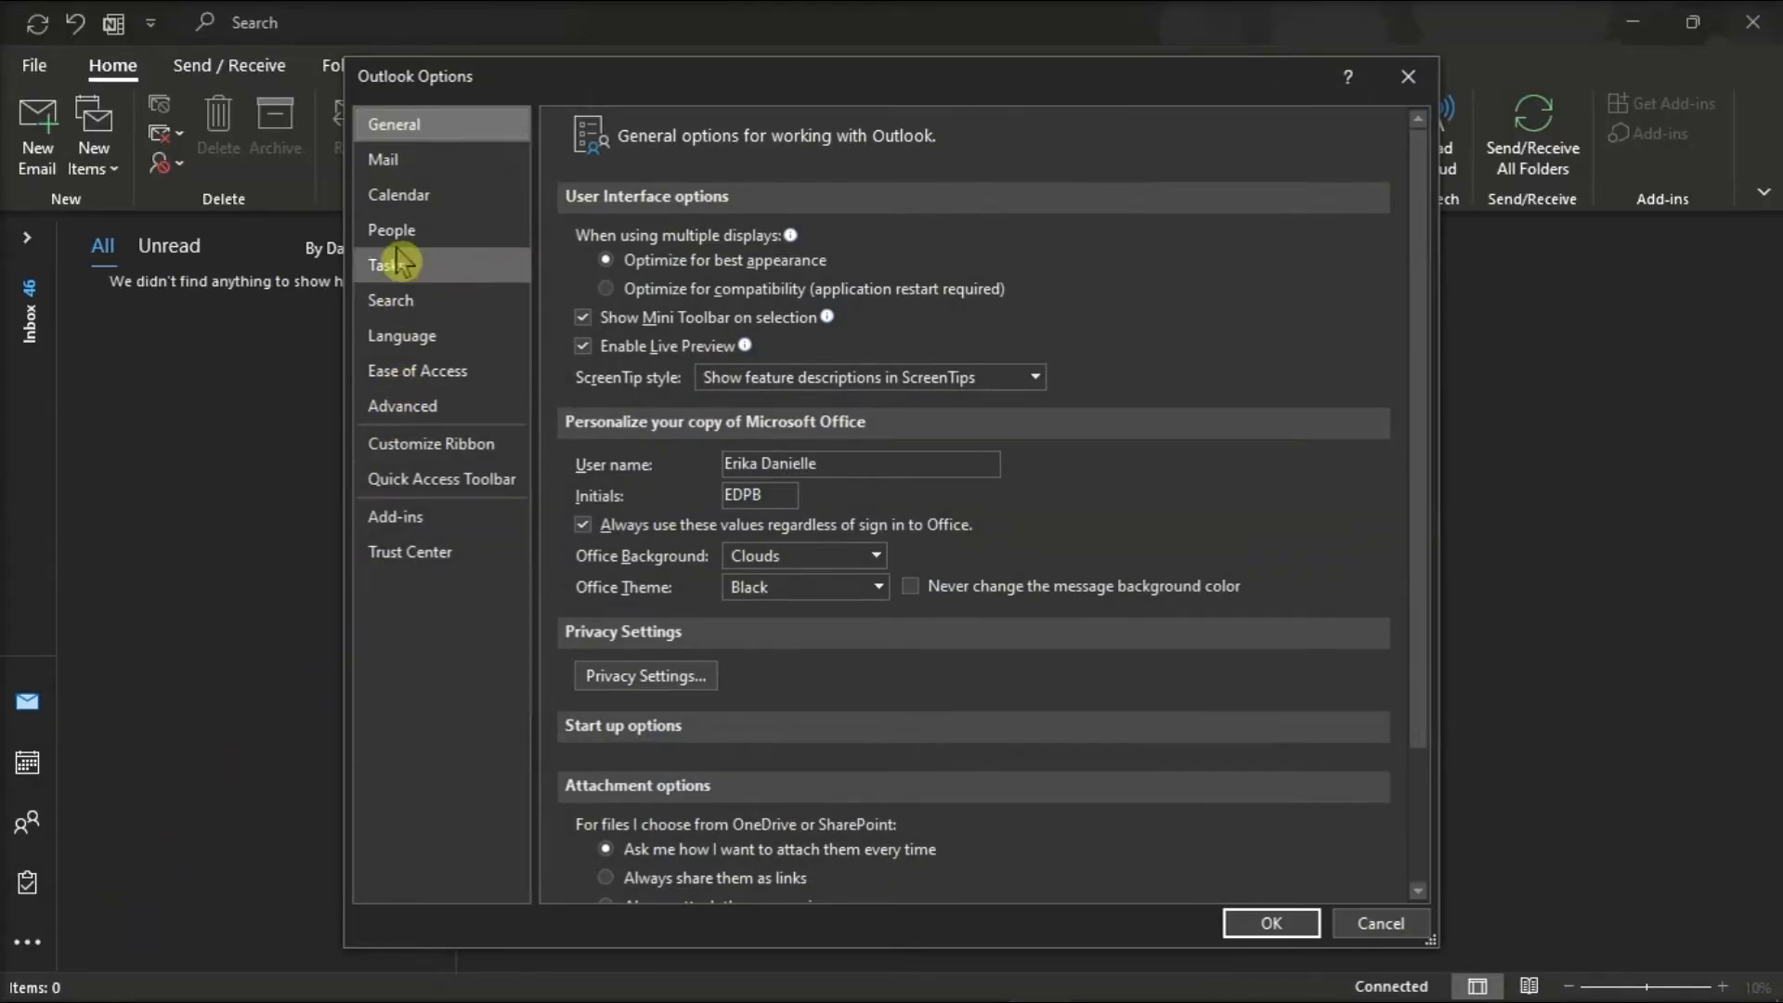
In Mail options, toggle Display a Desktop Alert off and on, then toggle the taskbar envelope icon.
click(384, 159)
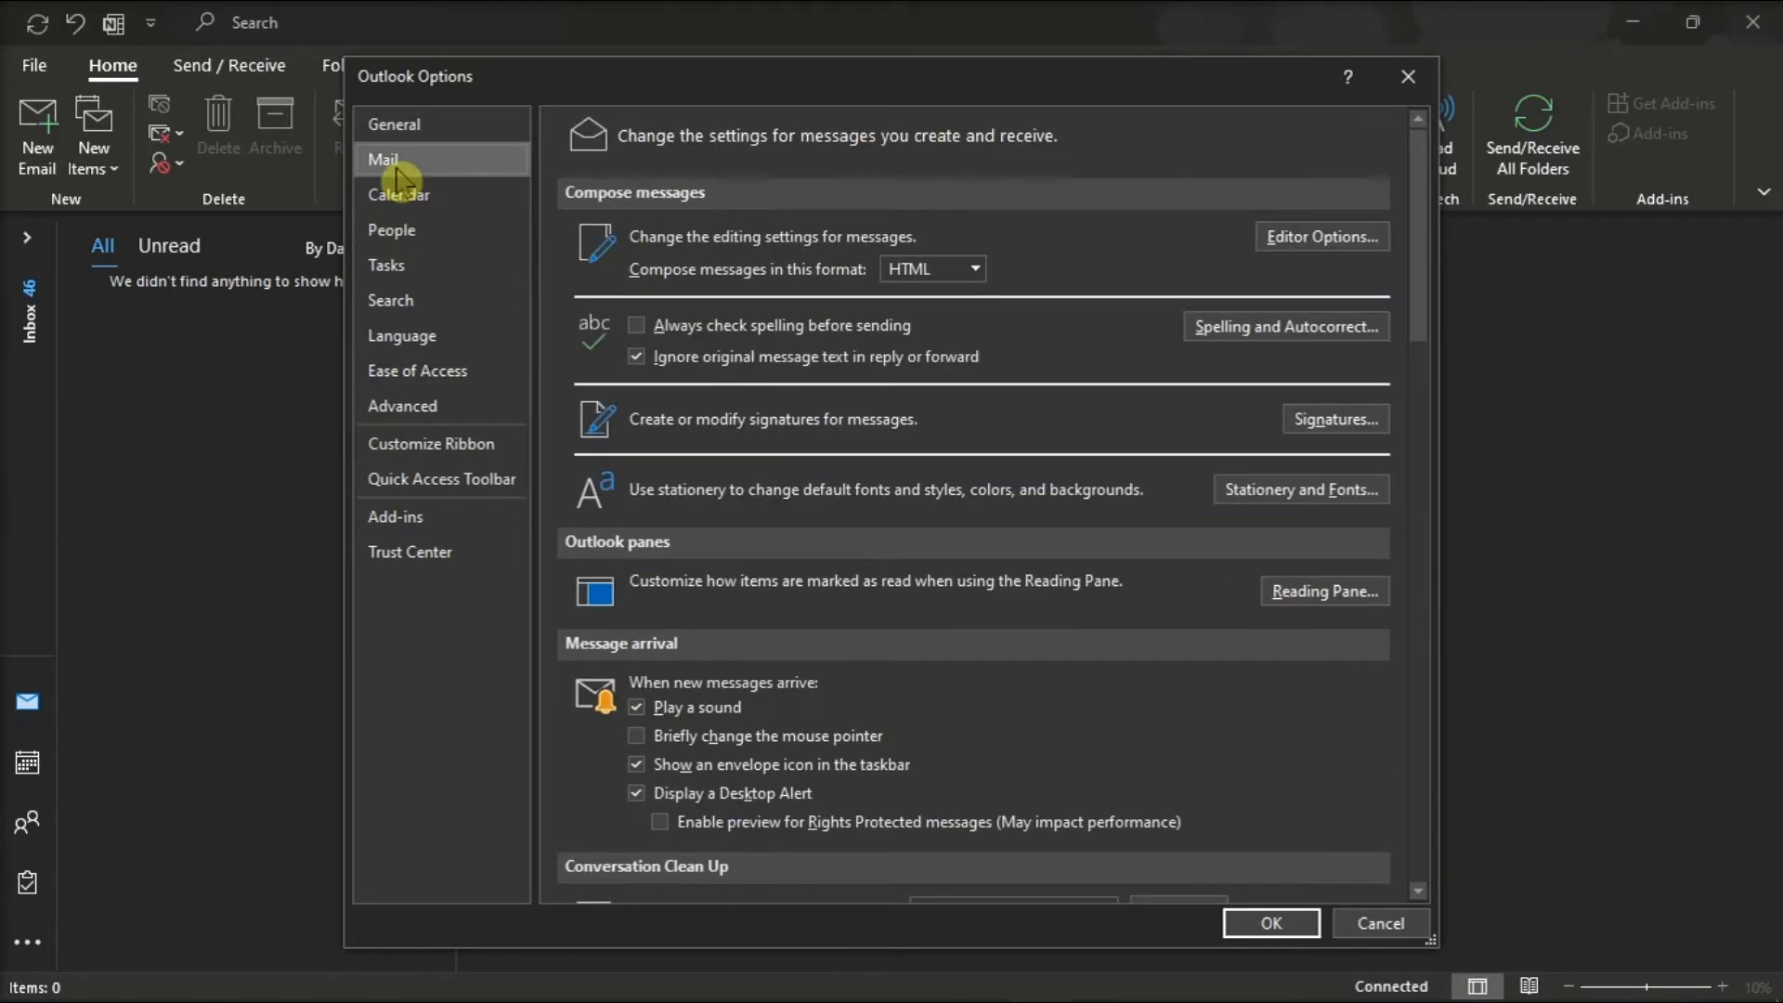
scroll(down, 3)
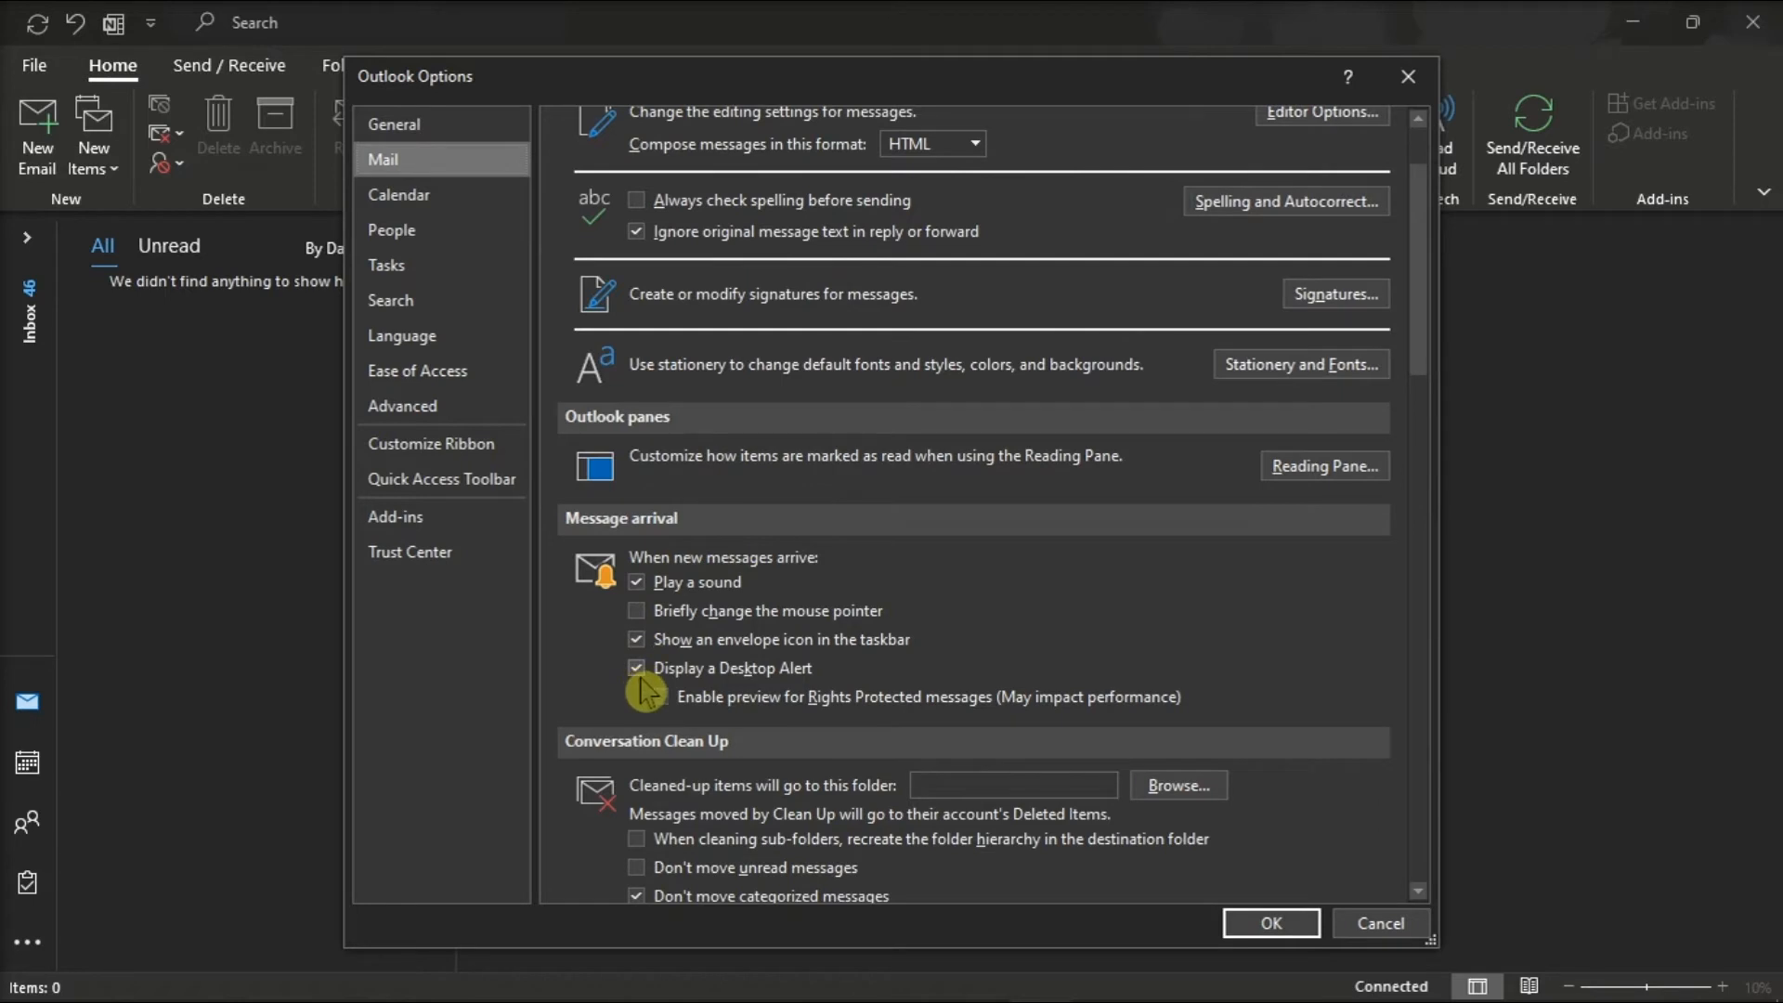
click(636, 668)
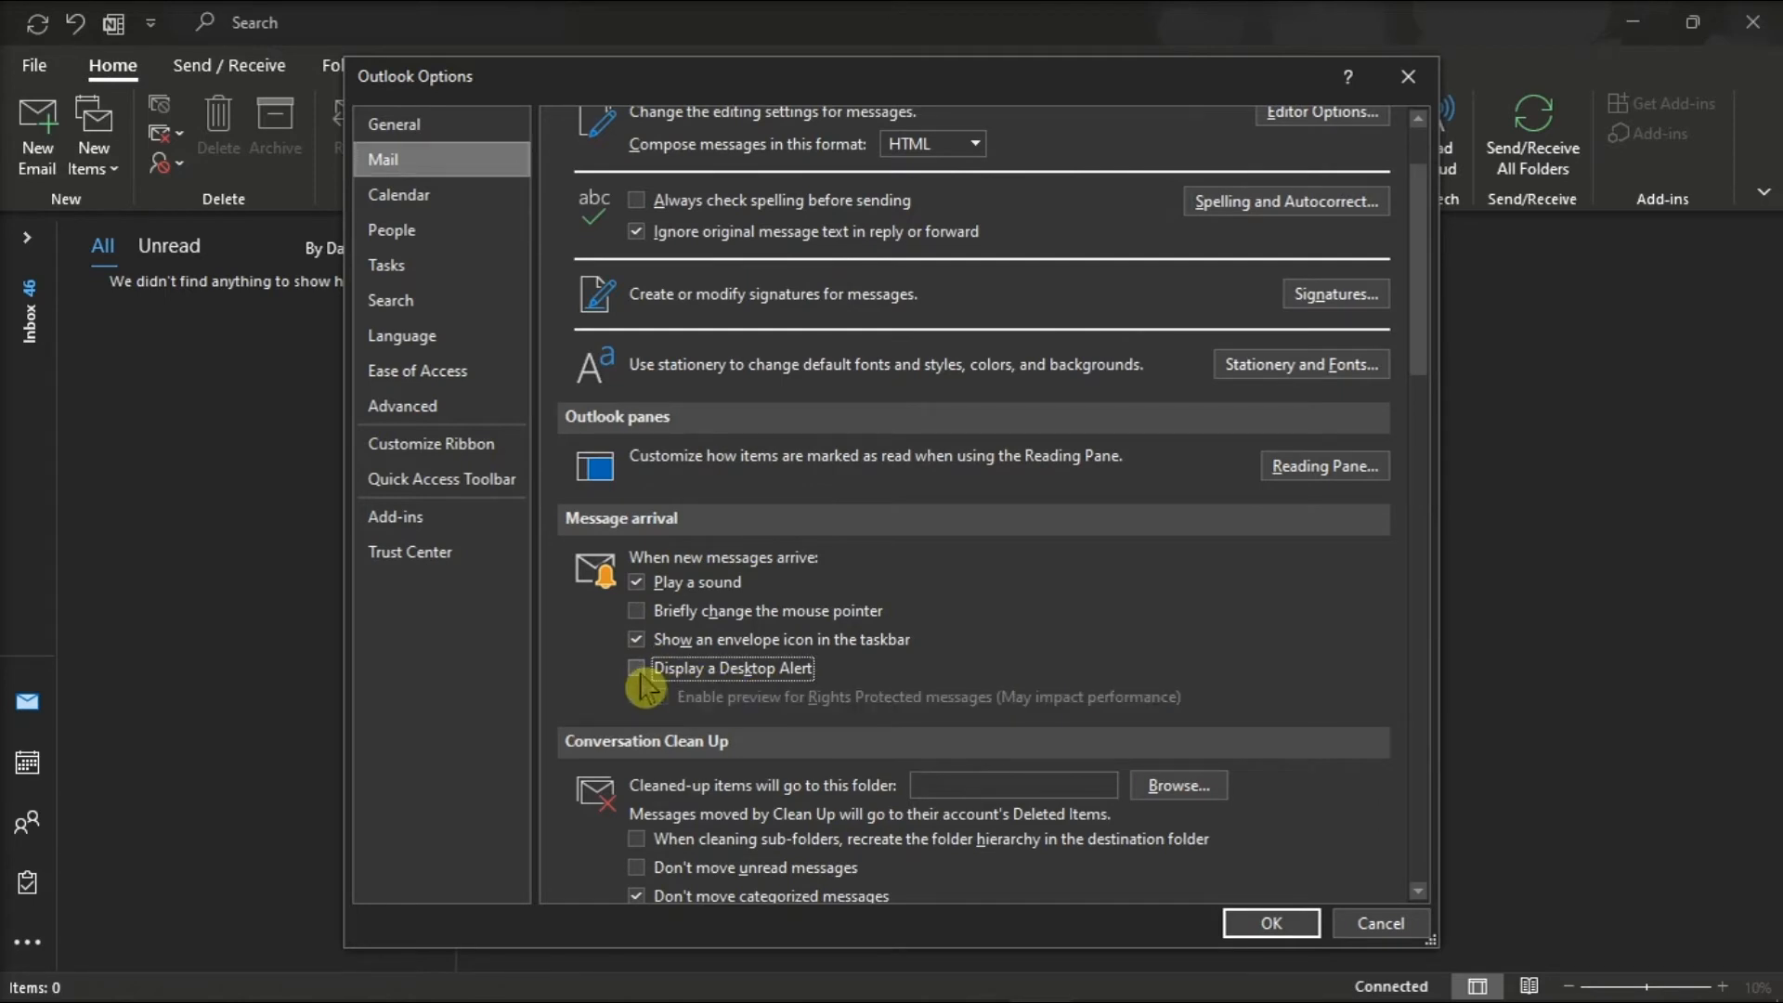
click(635, 667)
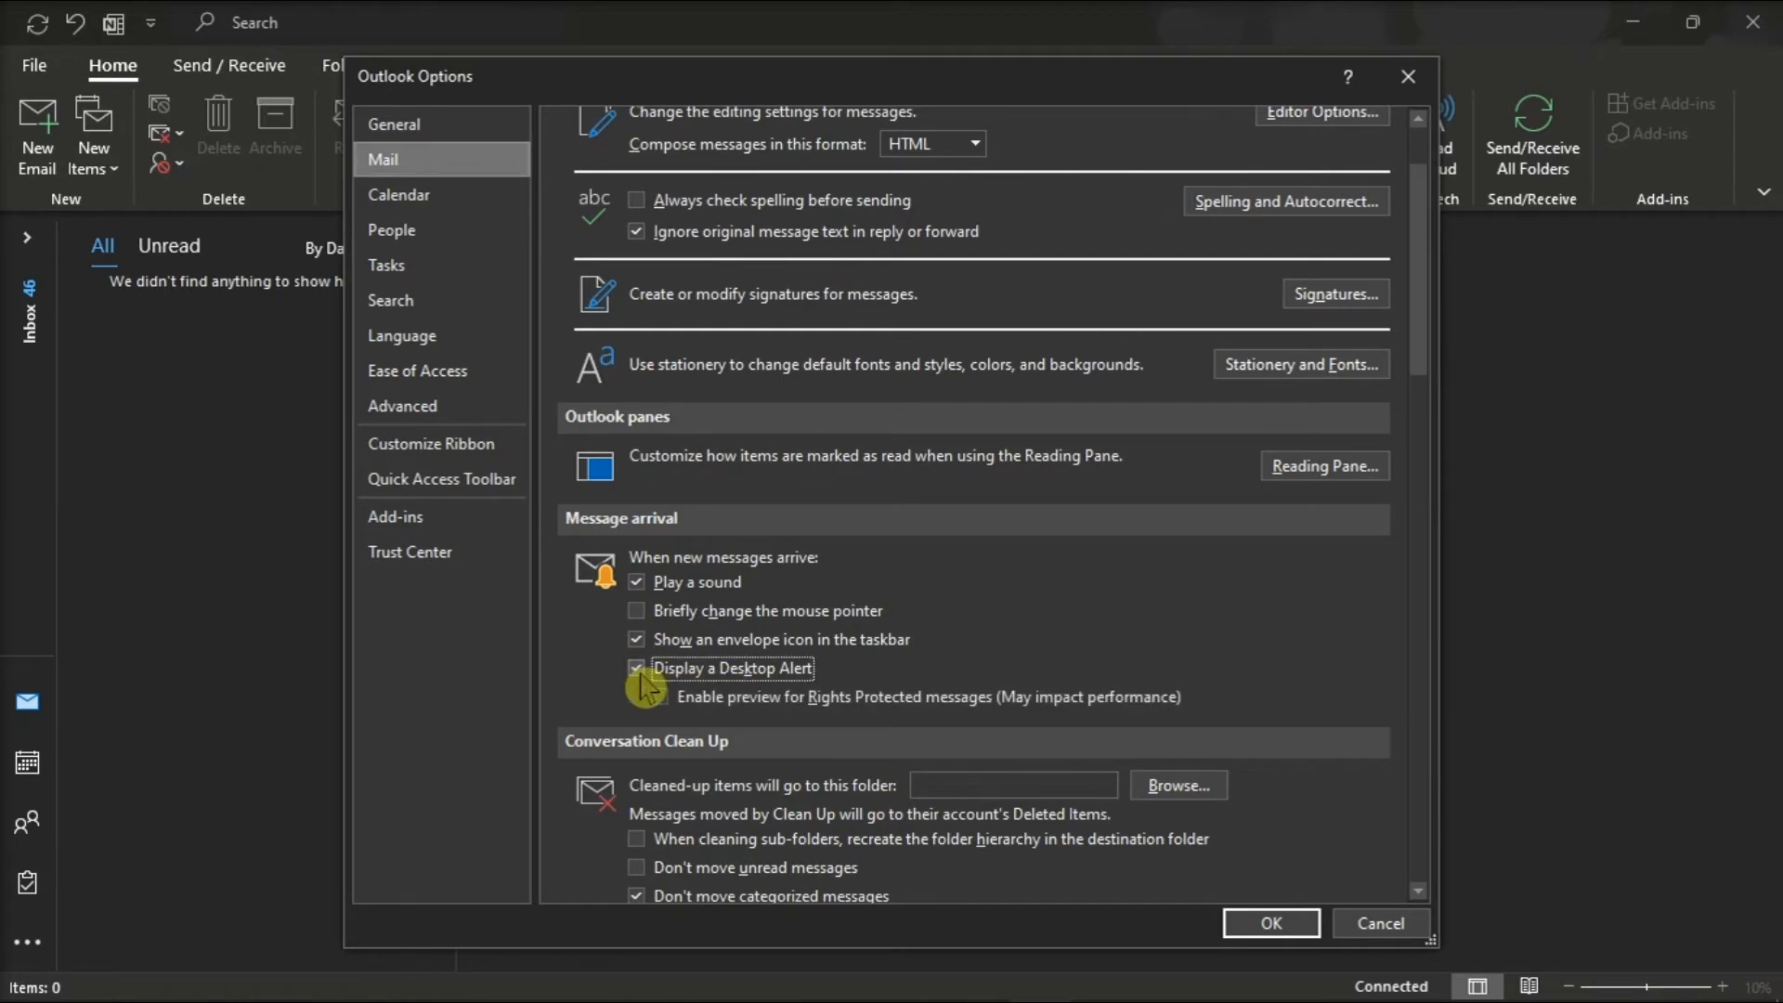
click(636, 668)
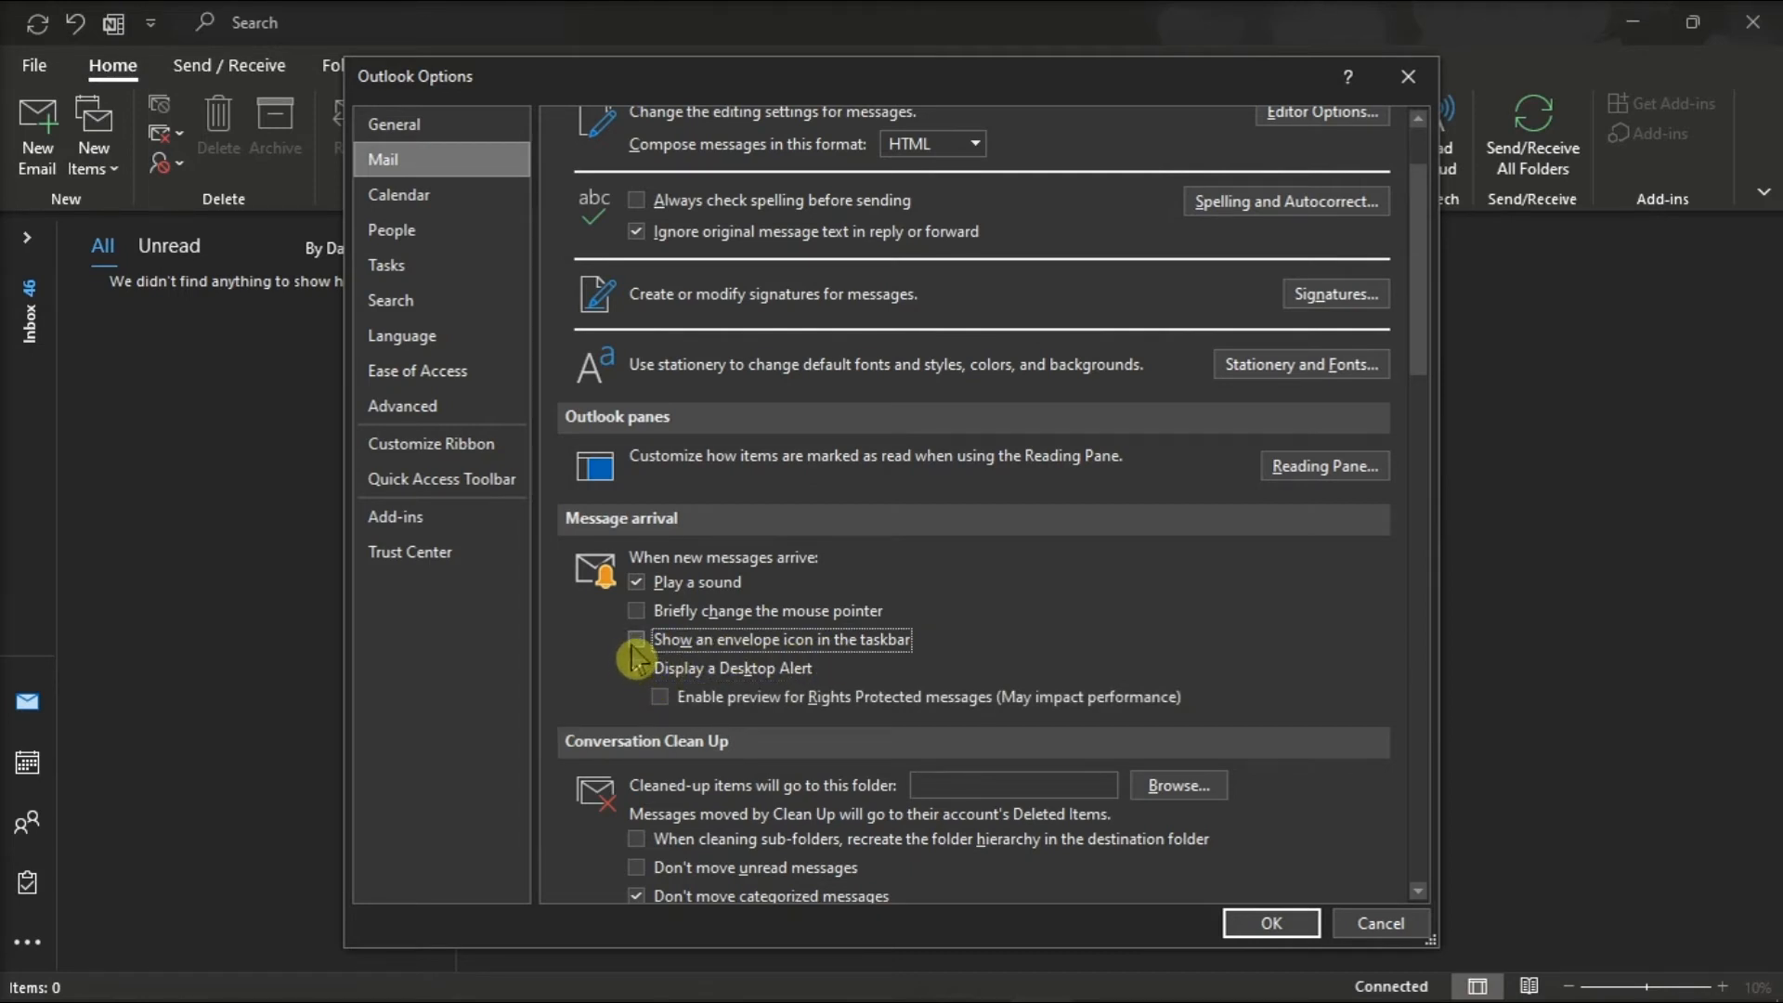
click(636, 639)
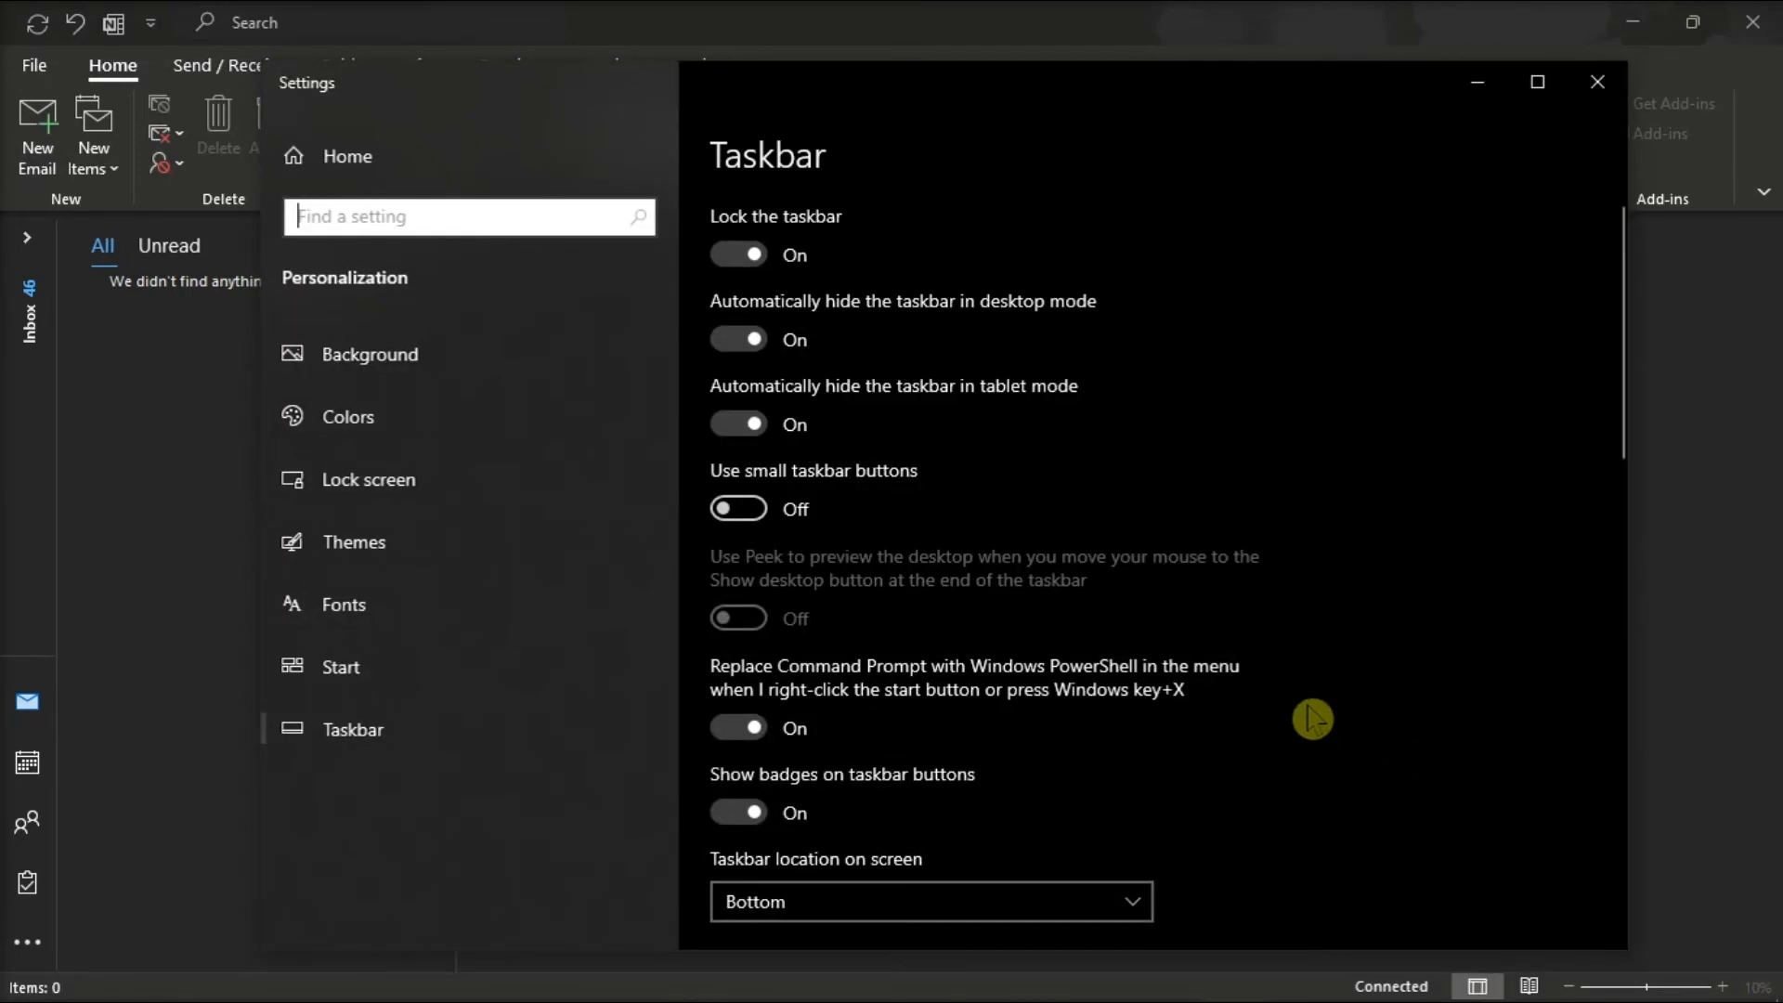
Scroll the Taskbar settings page down to the Notification area section.
scroll(down, 3)
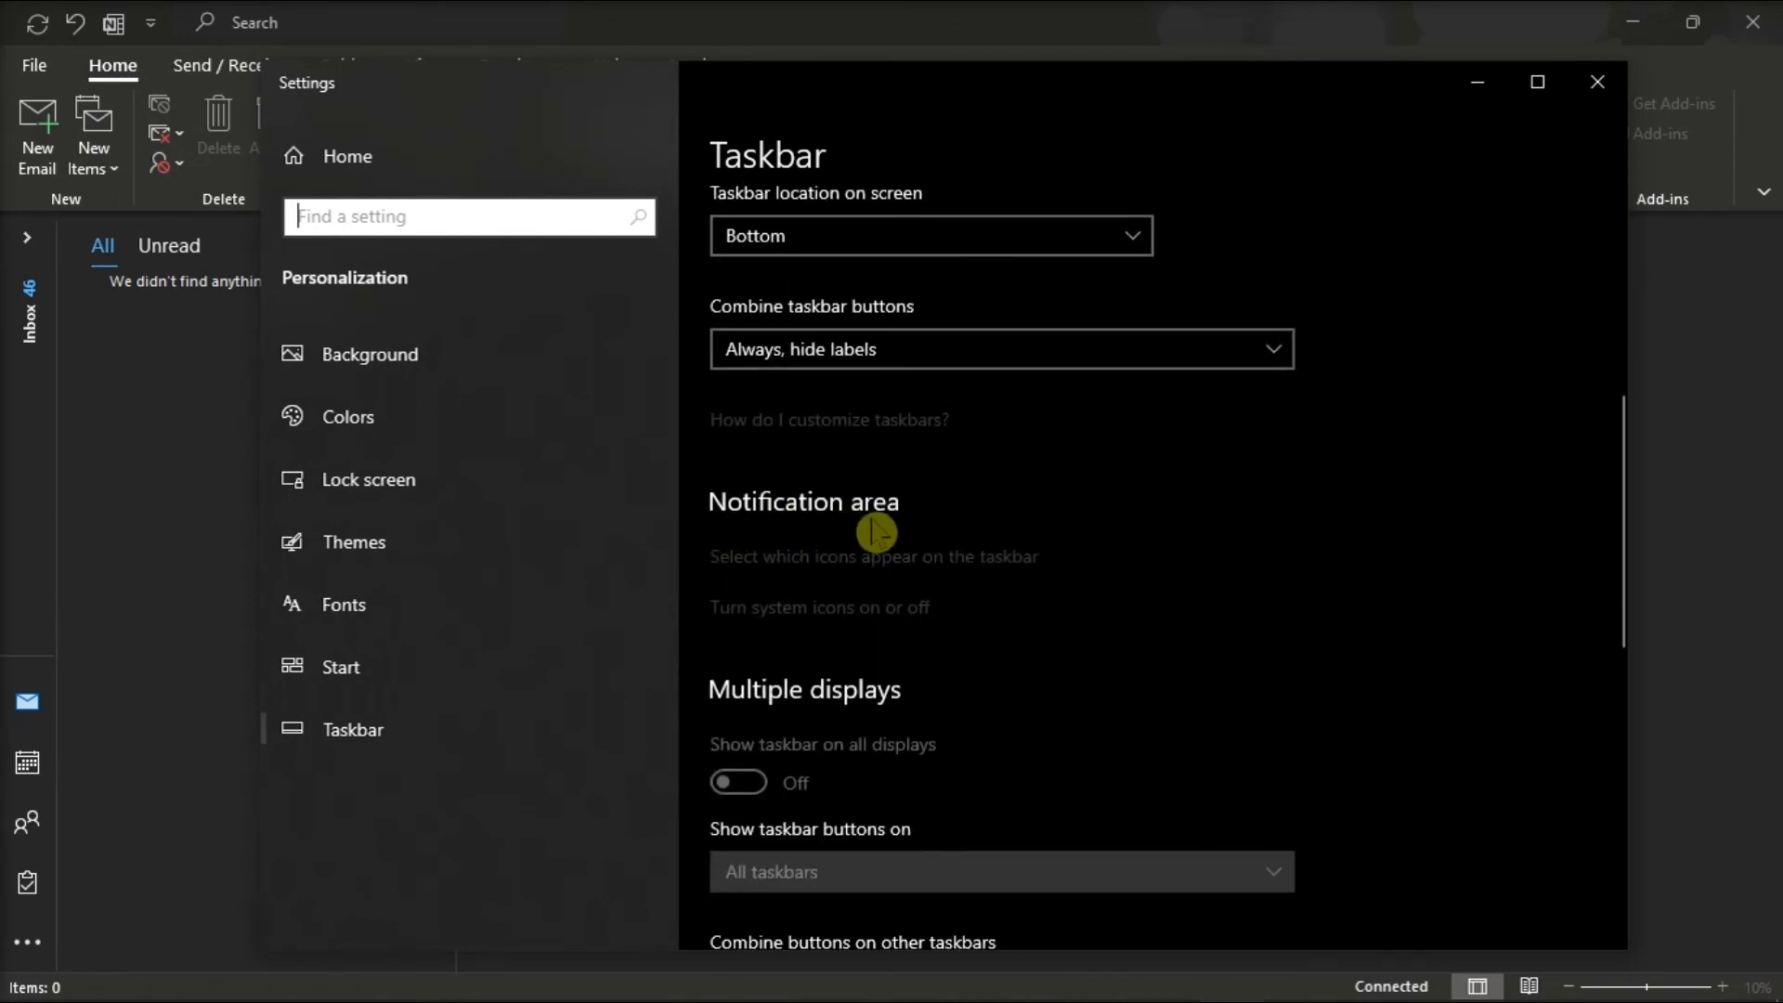
mouse_move(901, 570)
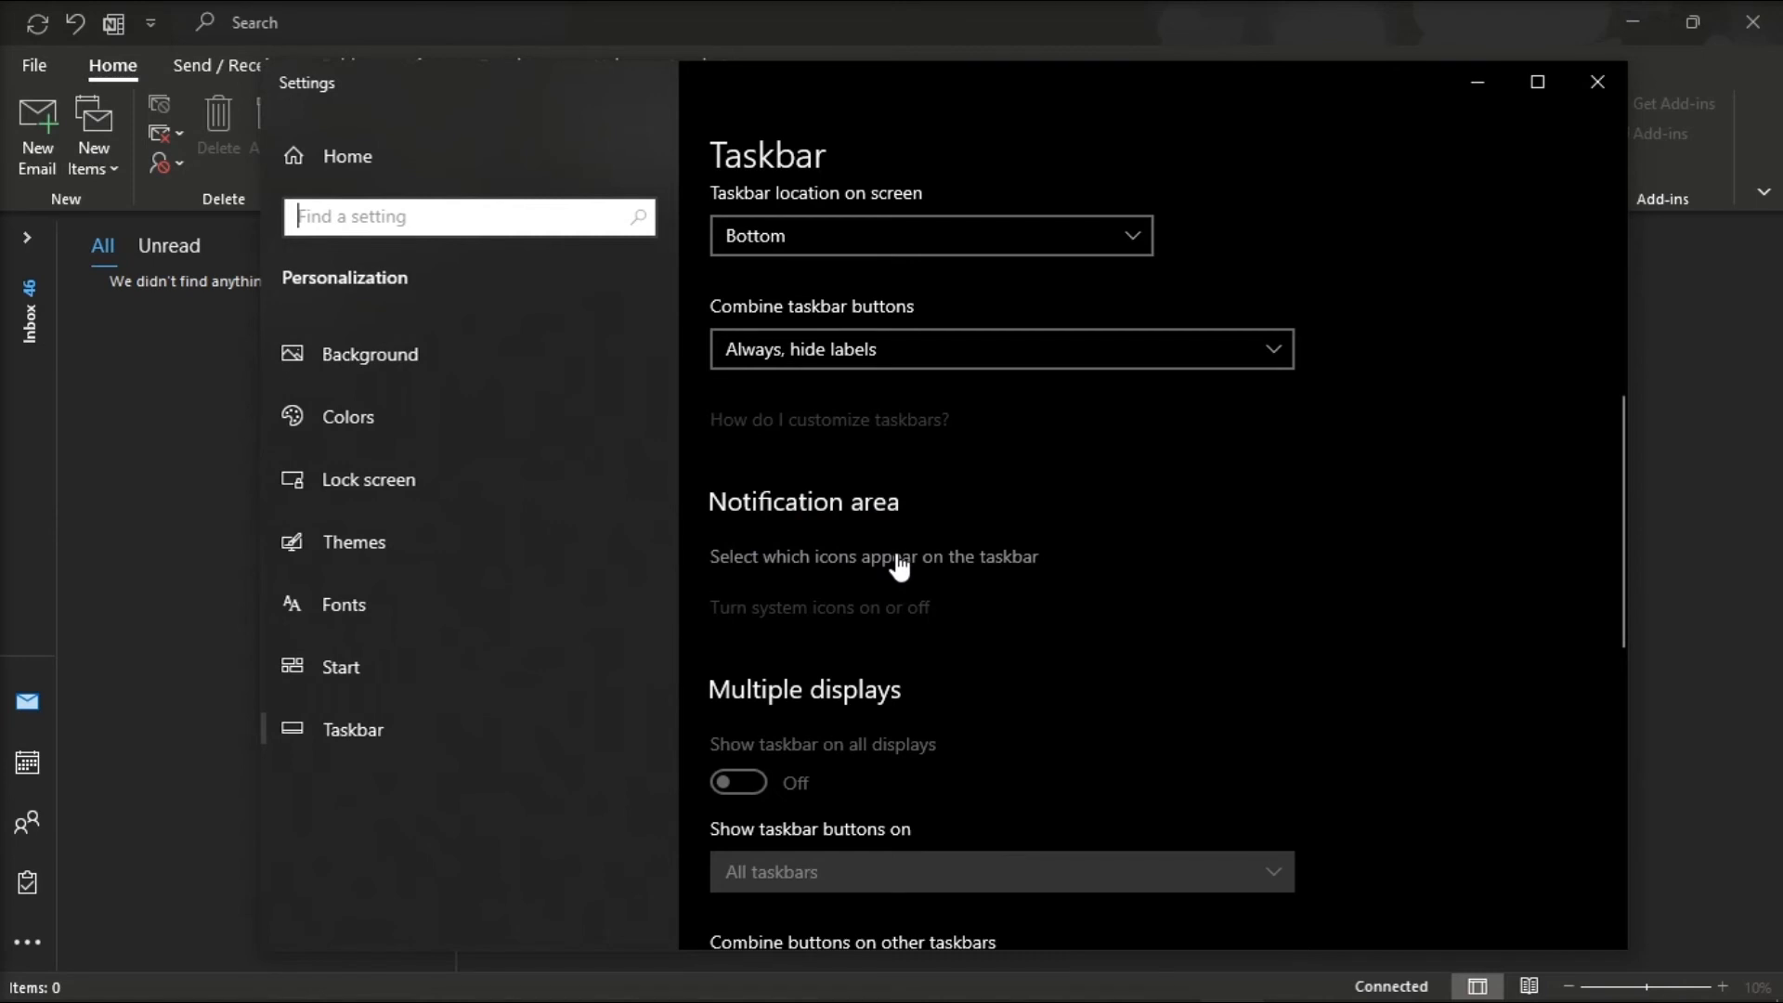
Under 'Select which icons appear on the taskbar', switch Microsoft Outlook's icon on, then off.
click(899, 568)
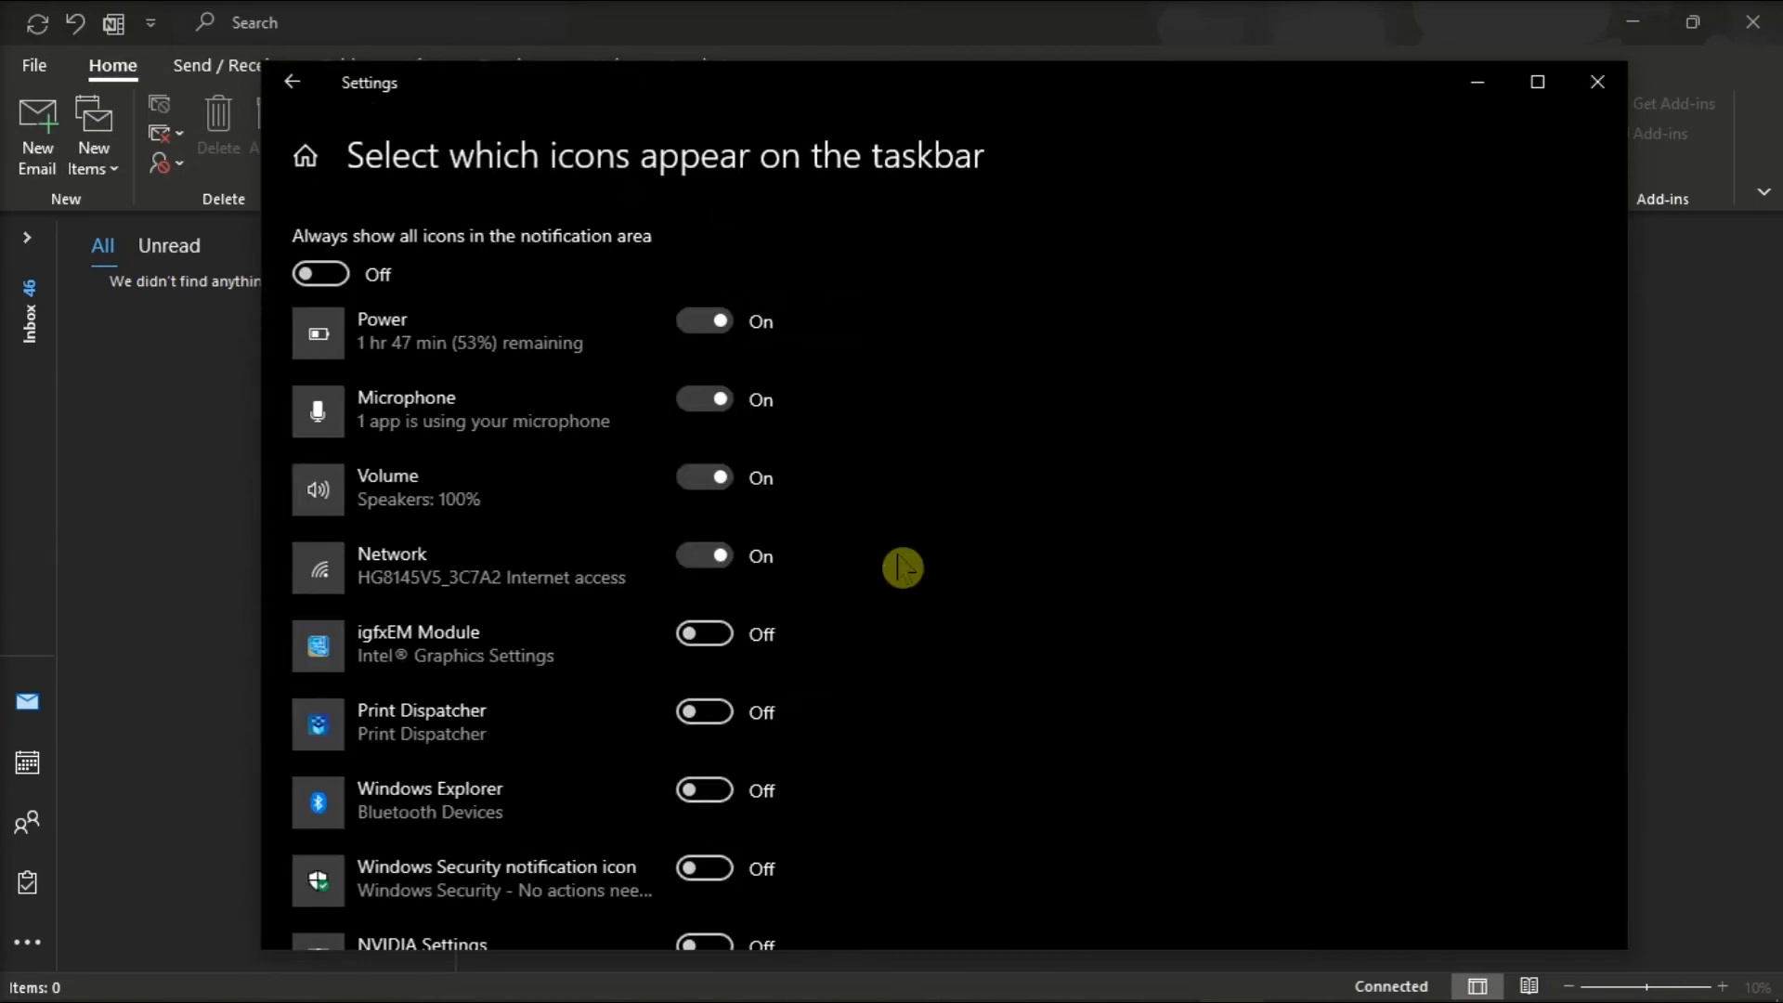
scroll(down, 3)
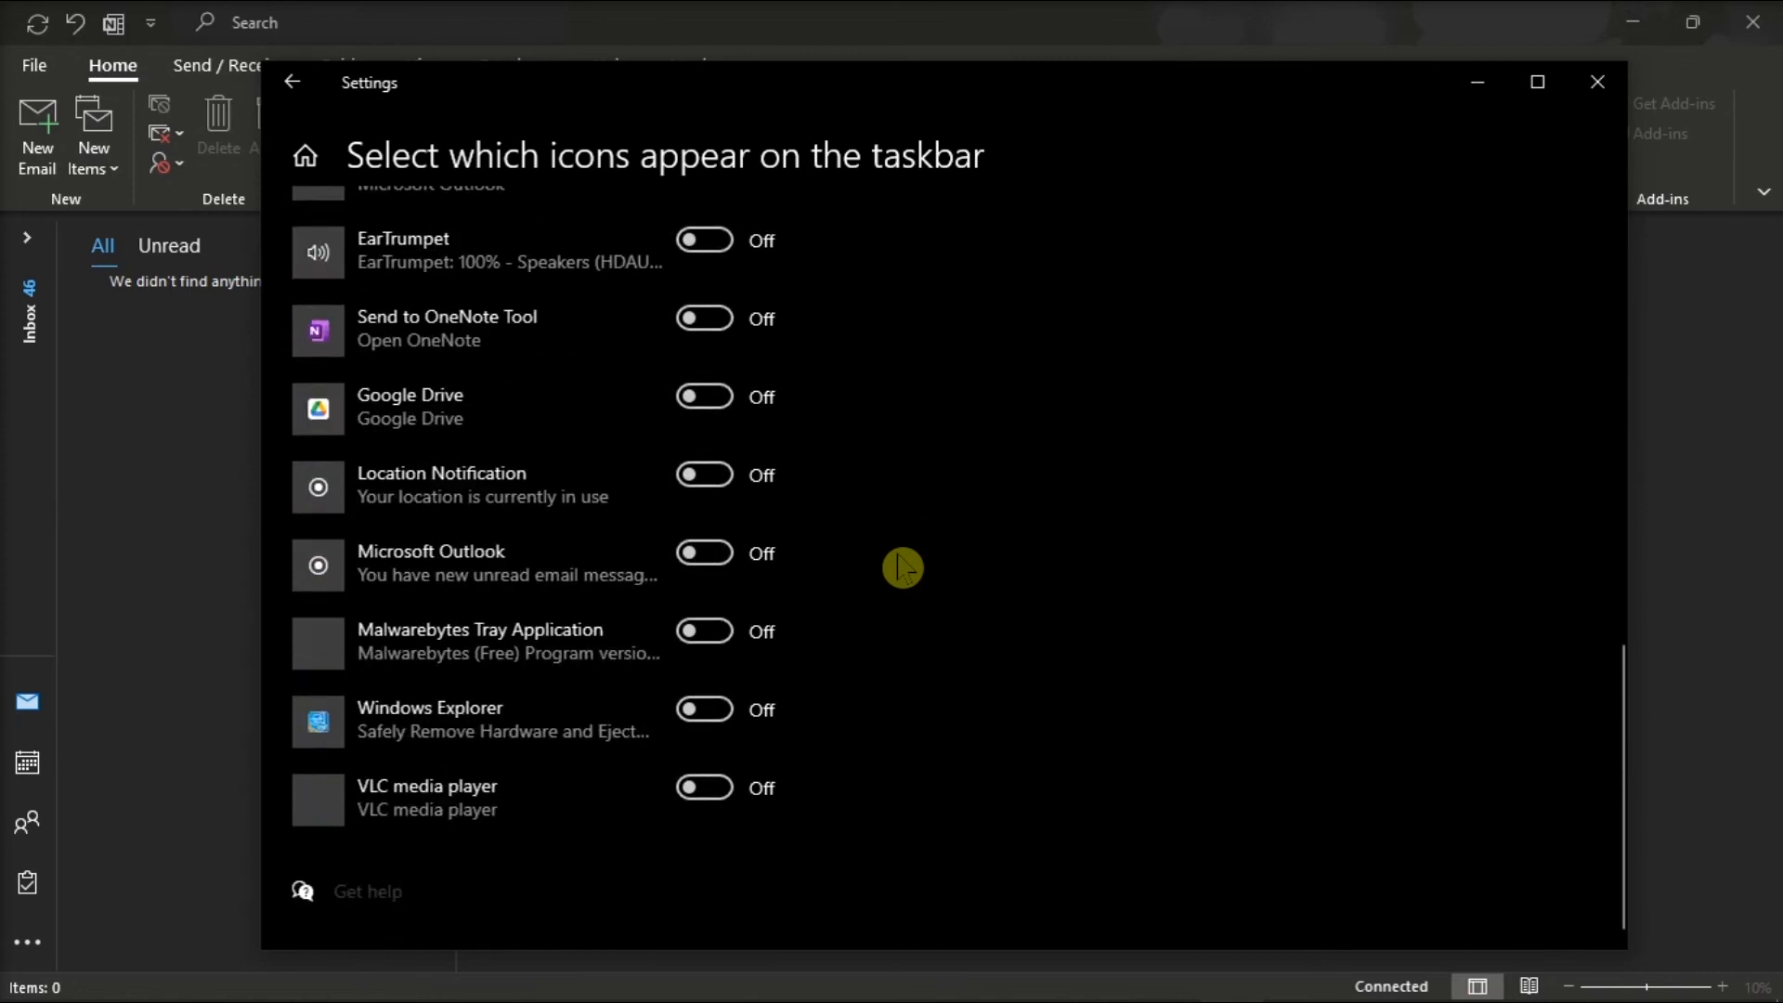
mouse_move(557, 589)
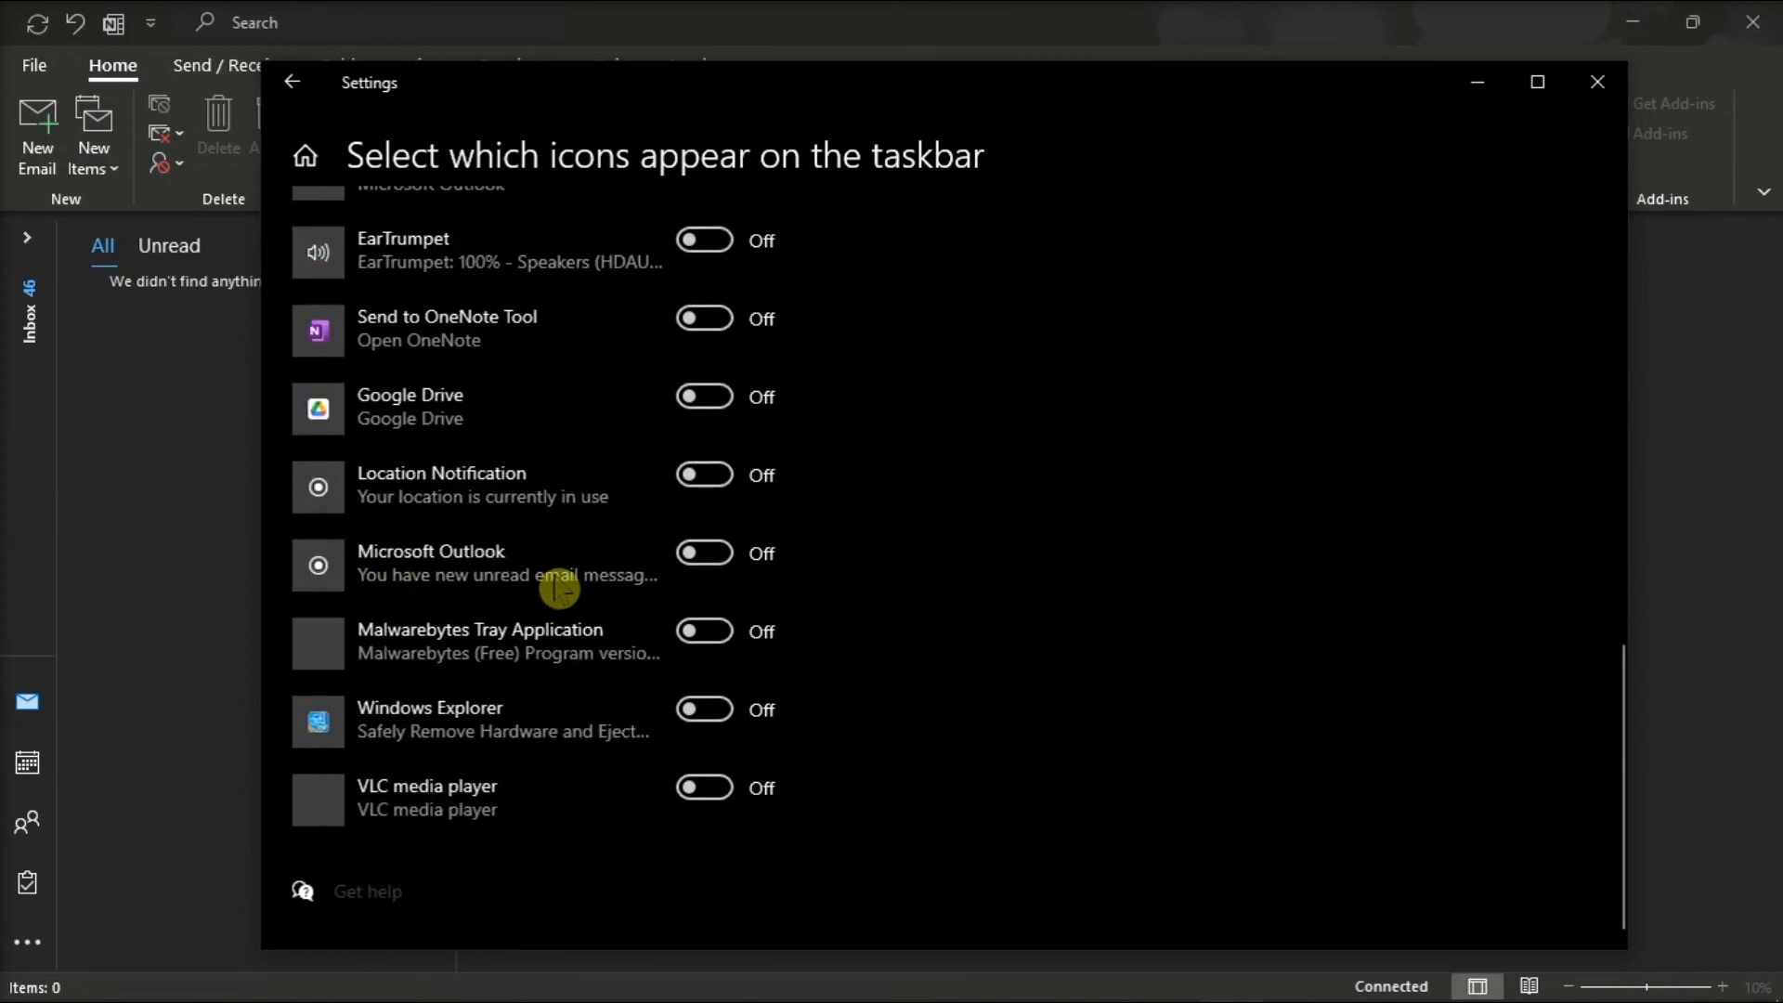
click(704, 553)
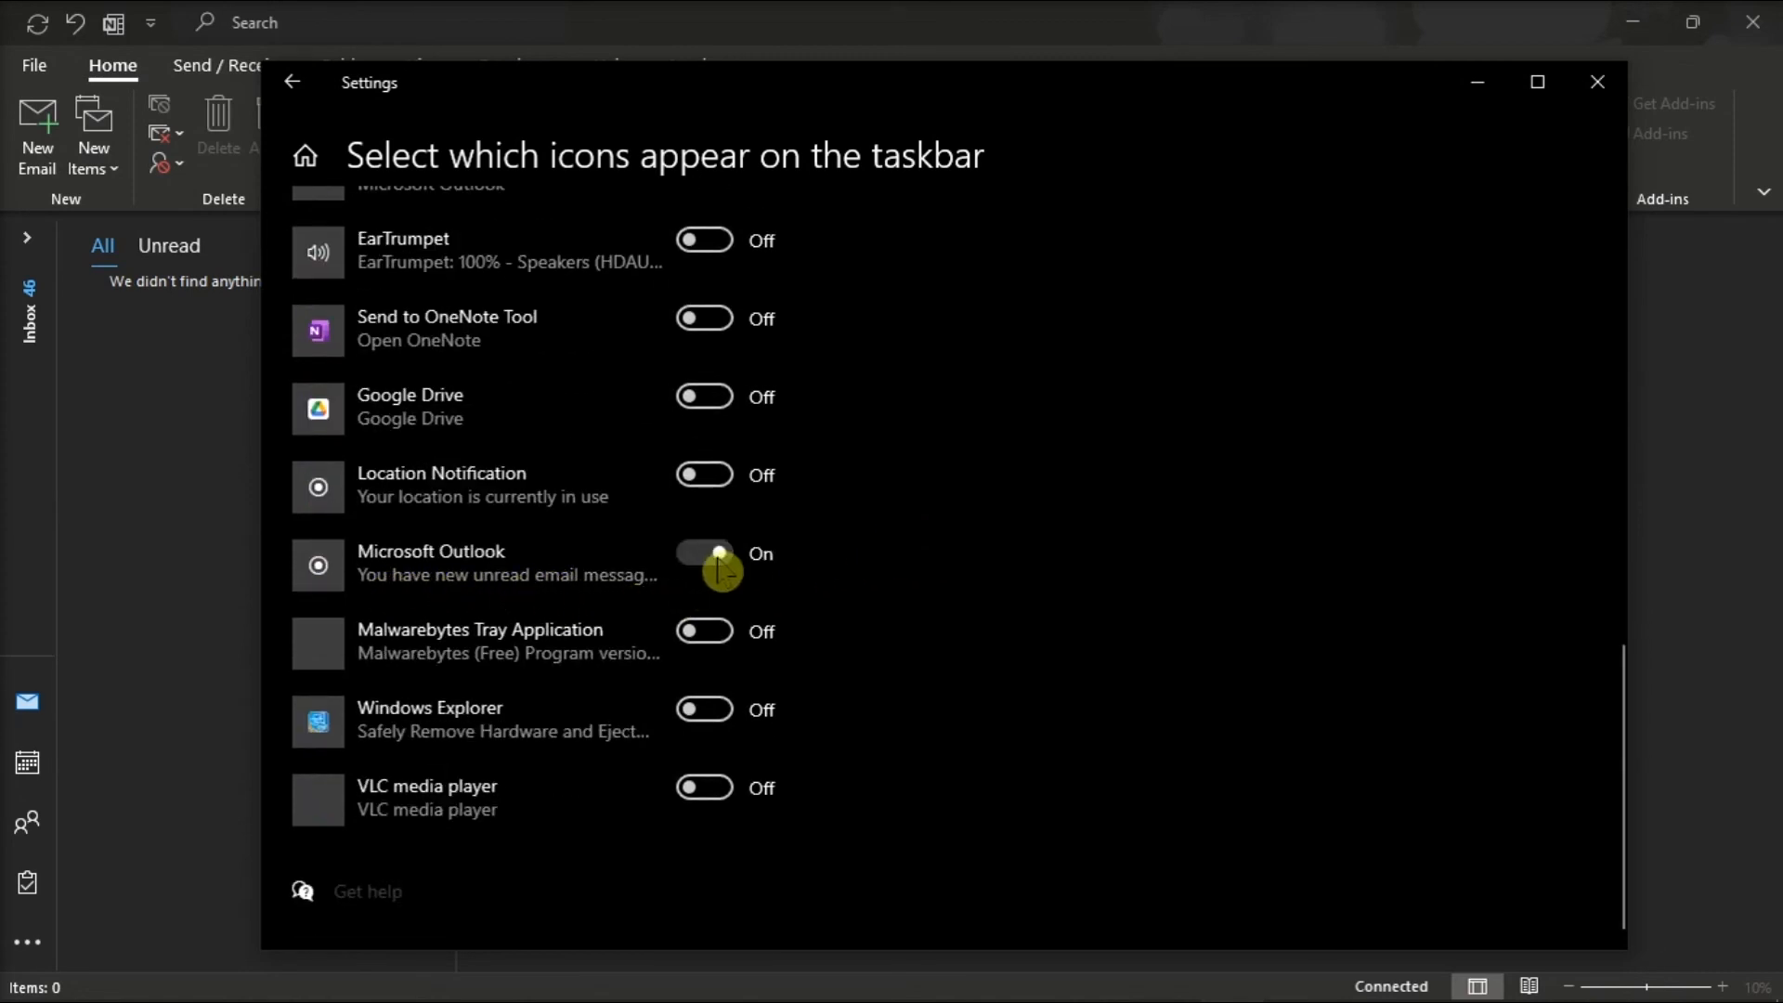
click(704, 553)
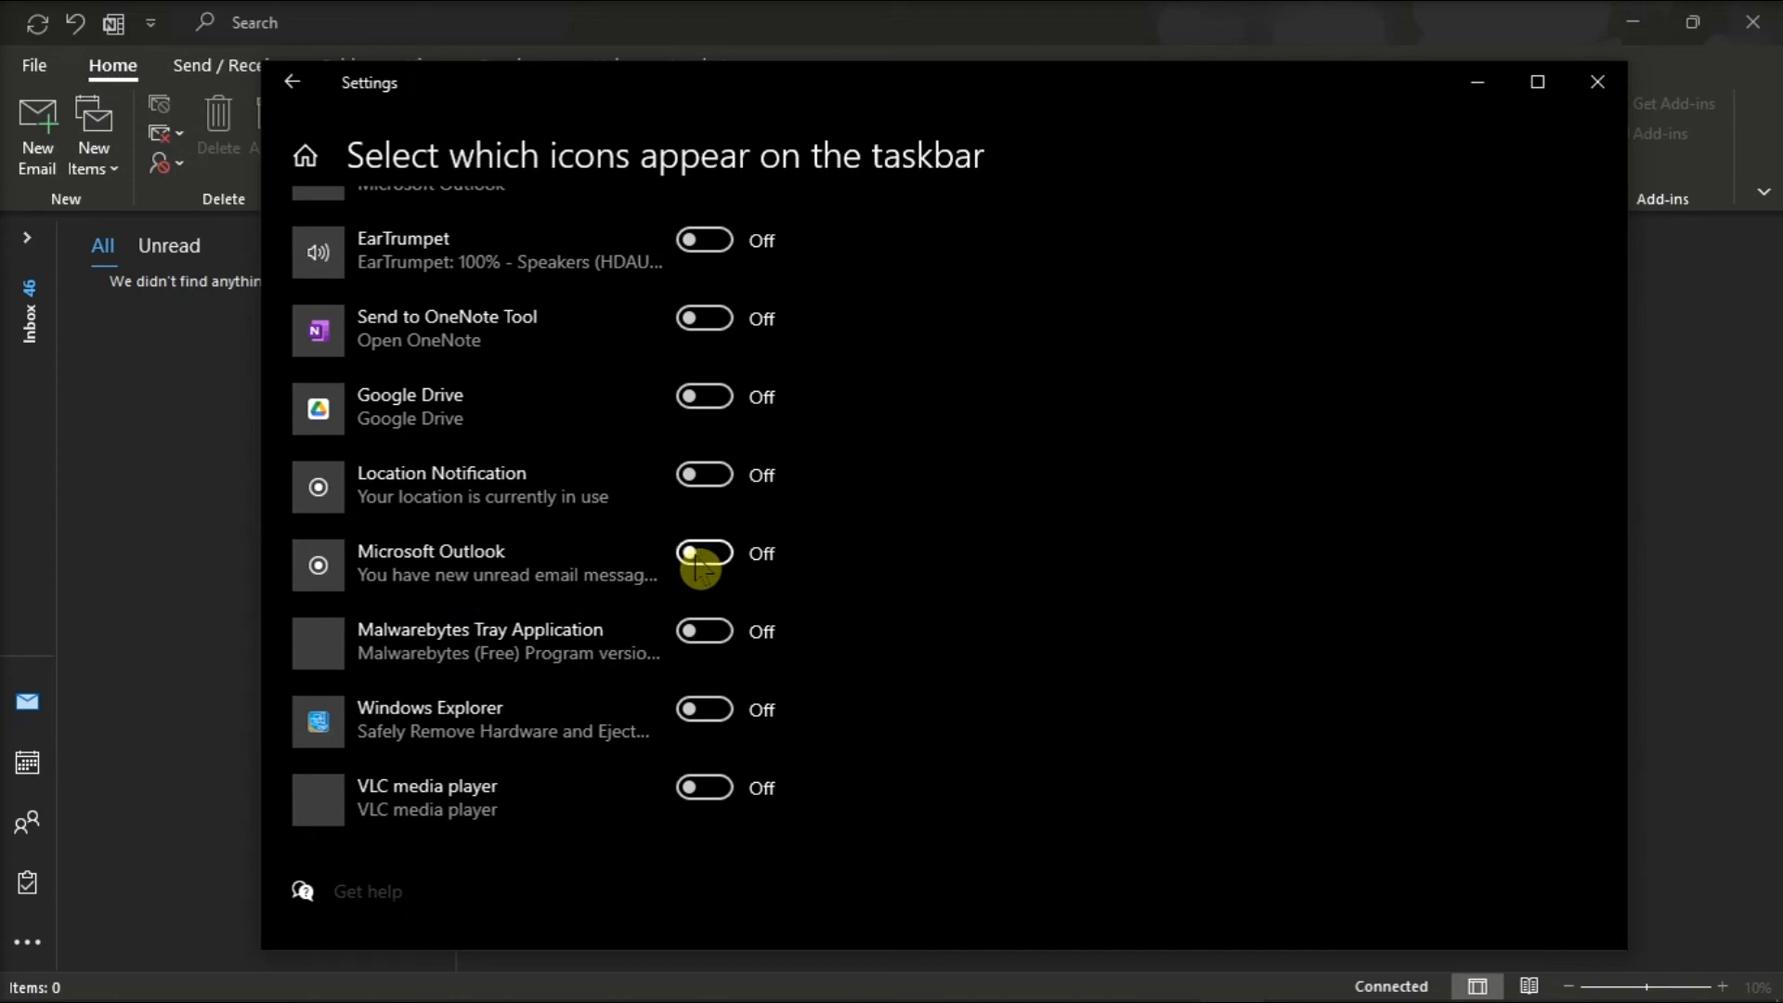